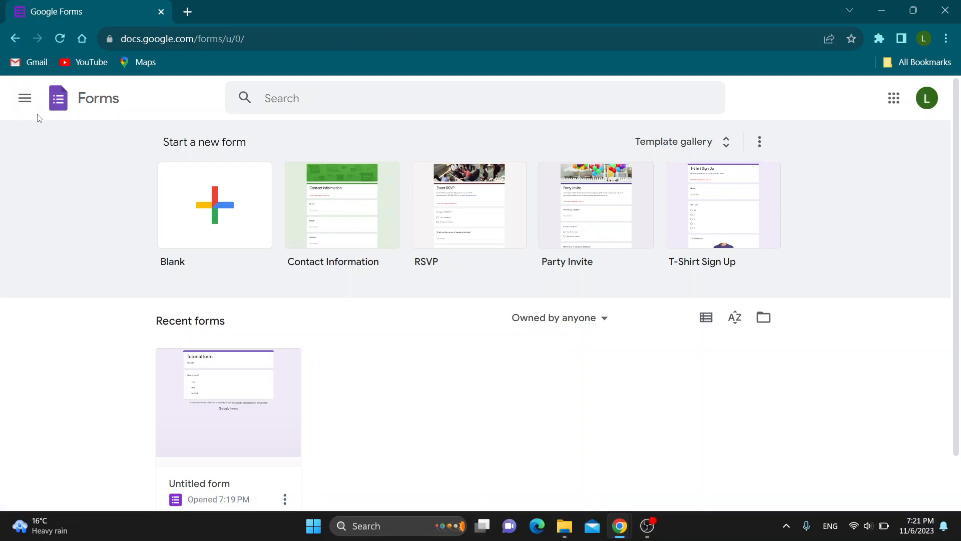
pyautogui.moveTo(269, 140)
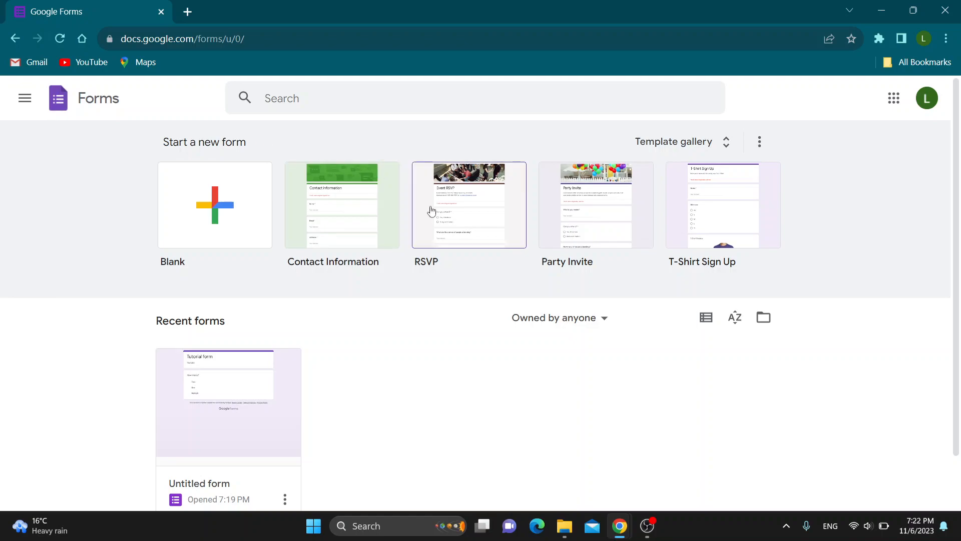
# Scroll through the Tutorial form, then open its Theme panel via the palette icon
pyautogui.scroll(-3)
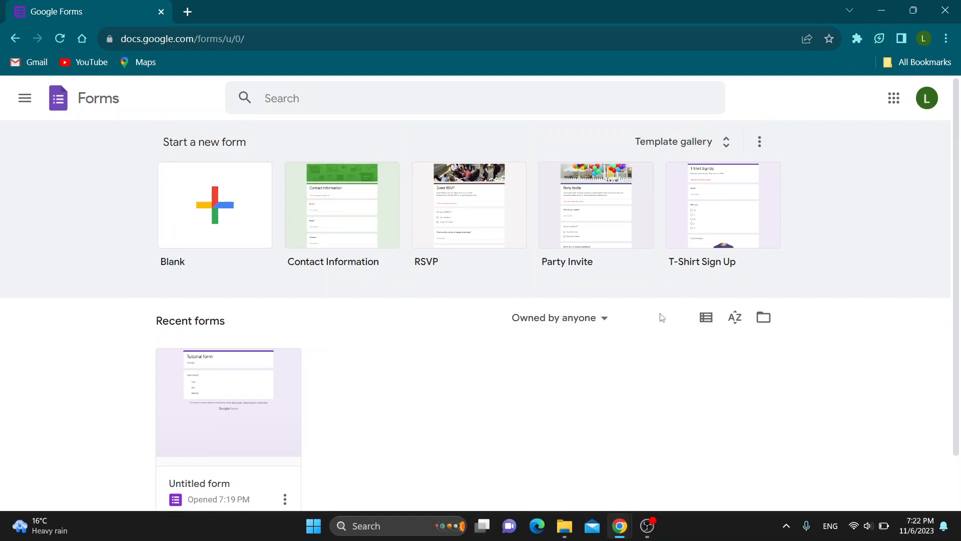
pyautogui.moveTo(857, 280)
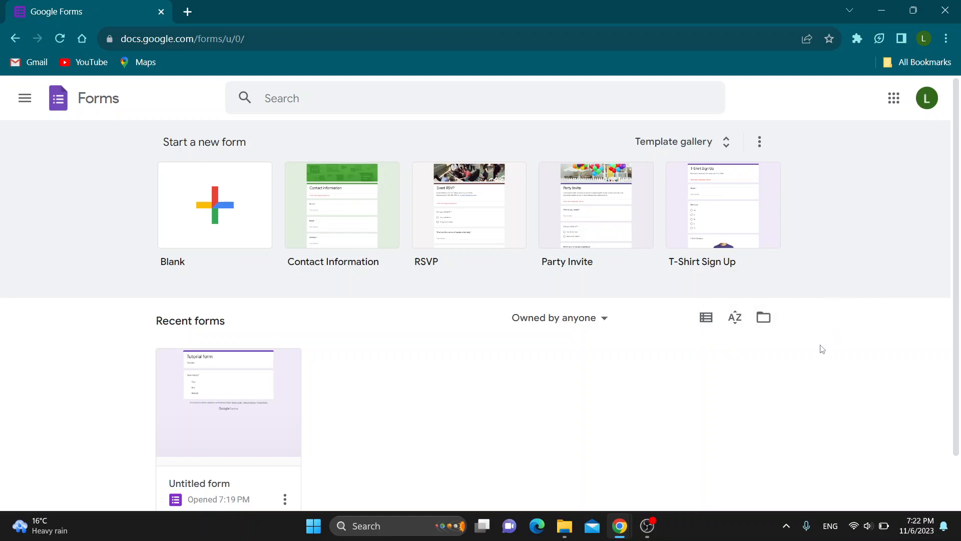
pyautogui.moveTo(829, 287)
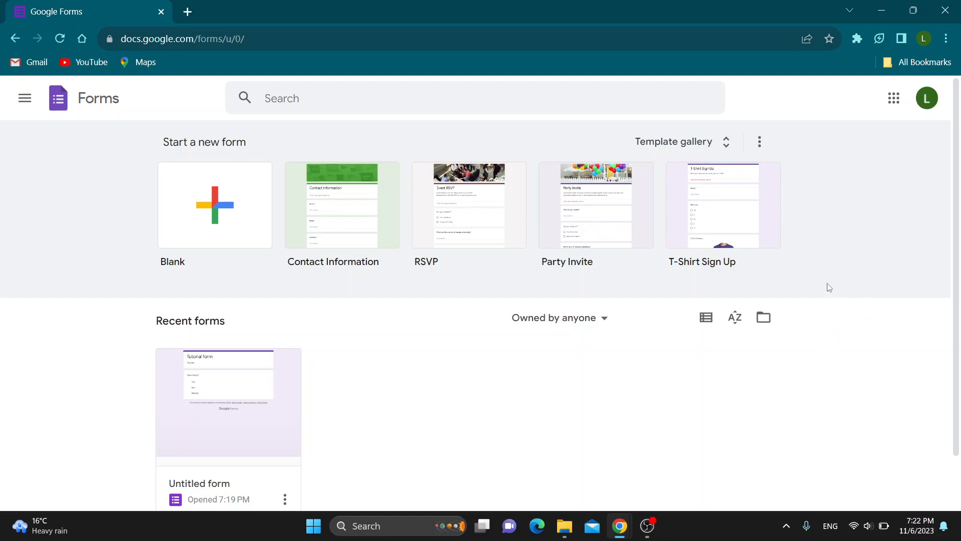
pyautogui.moveTo(790, 260)
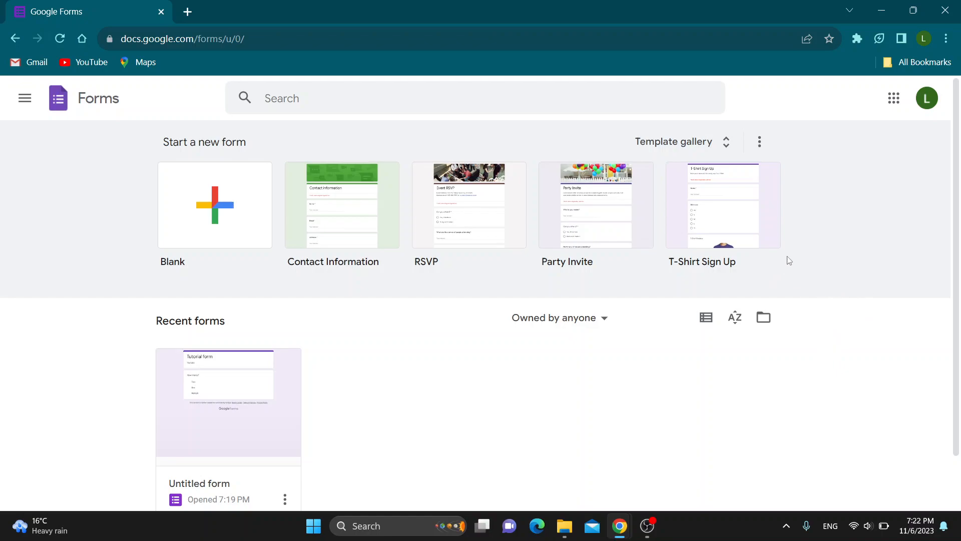
pyautogui.moveTo(630, 225)
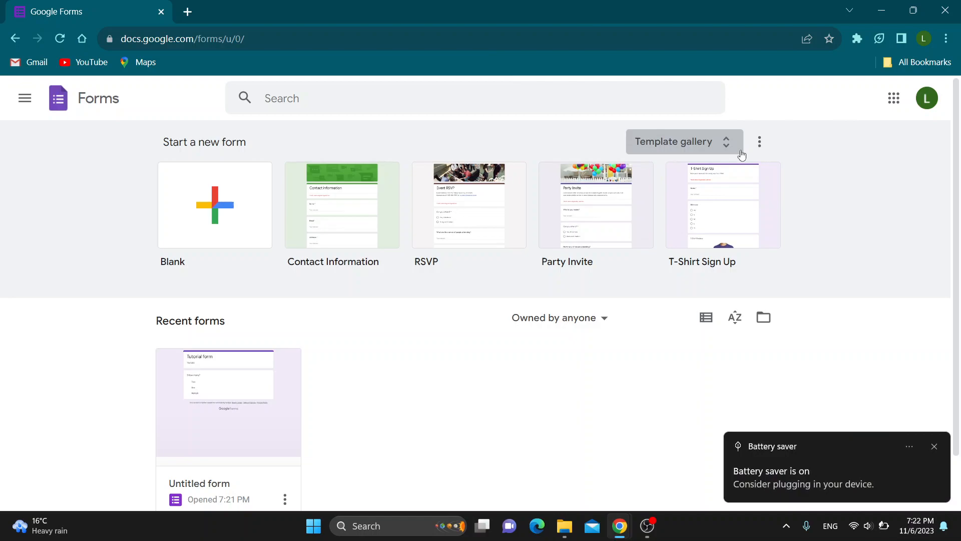
pyautogui.moveTo(812, 273)
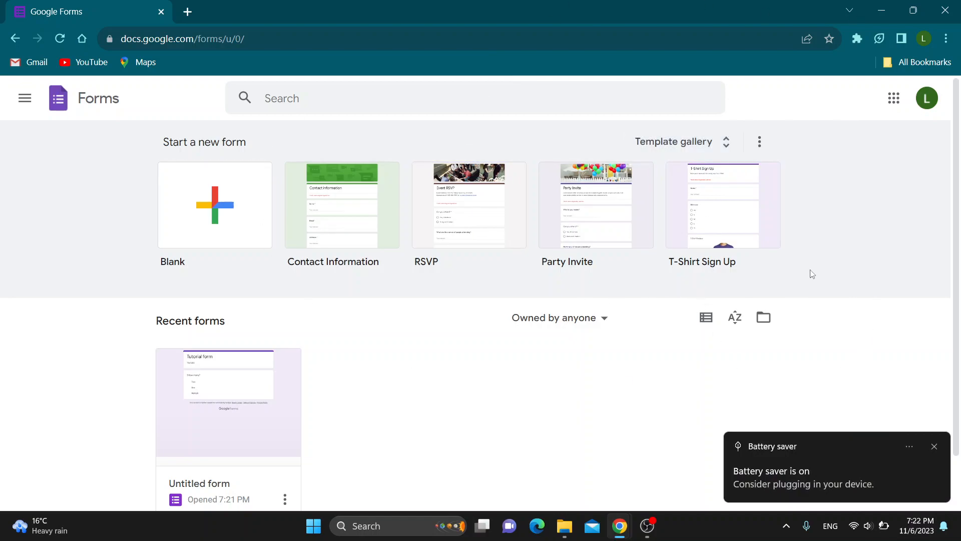
pyautogui.moveTo(345, 146)
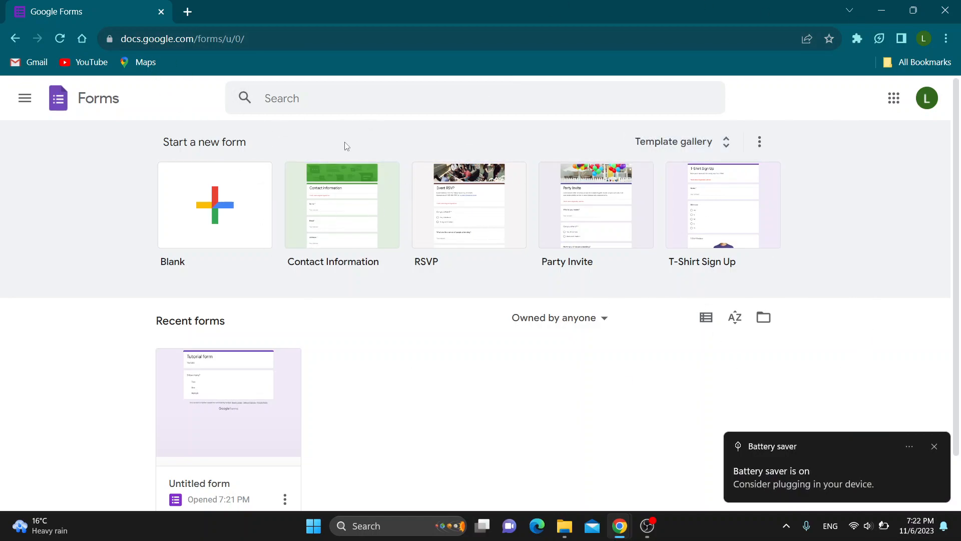
pyautogui.moveTo(325, 314)
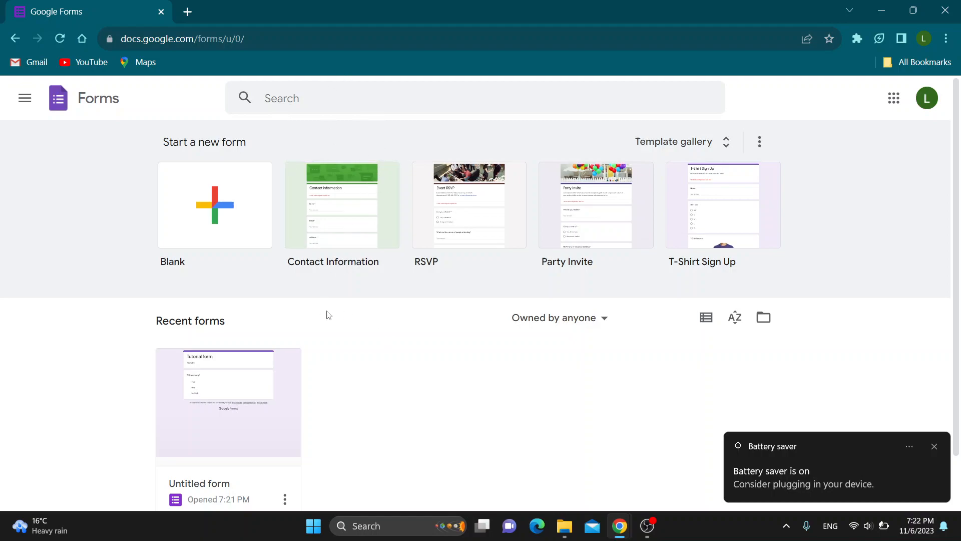
pyautogui.moveTo(595, 355)
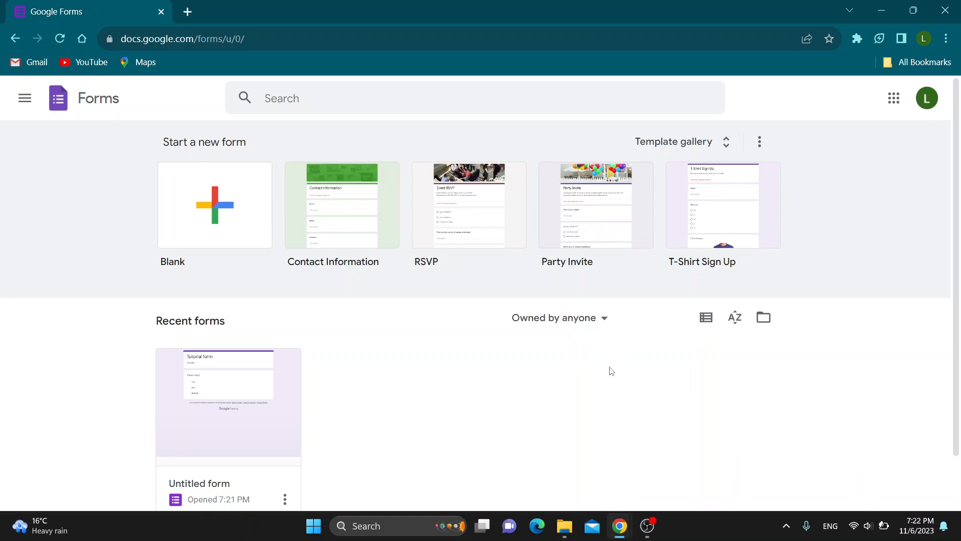
pyautogui.scroll(-3)
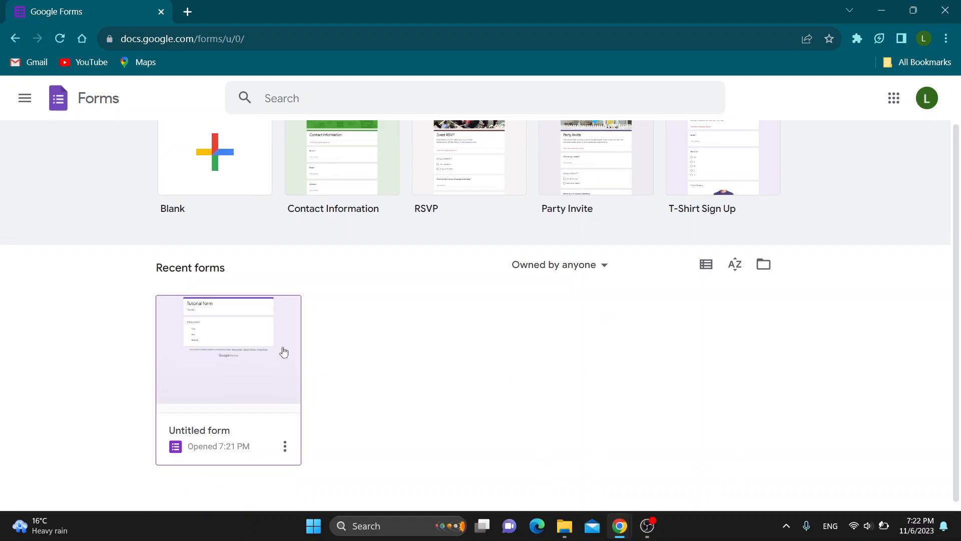
pyautogui.scroll(3)
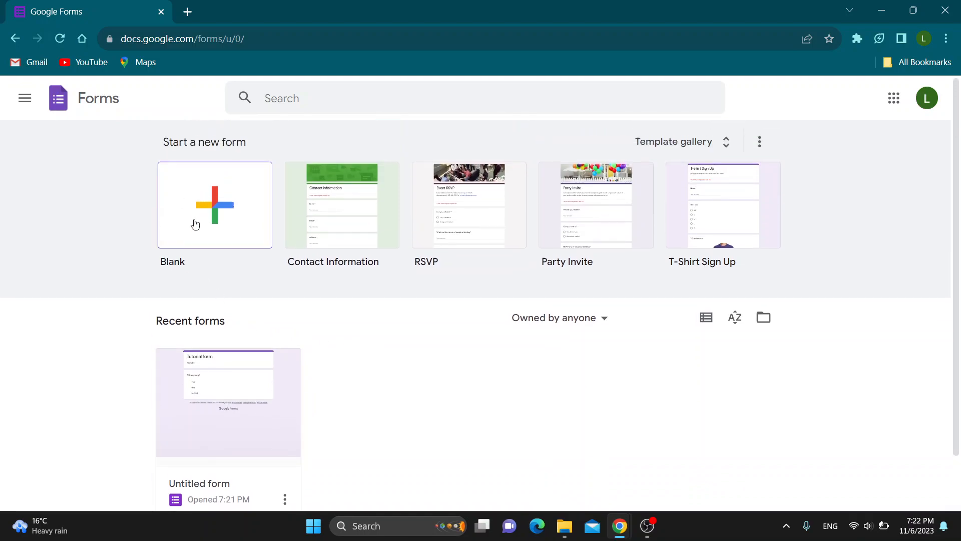
pyautogui.scroll(-3)
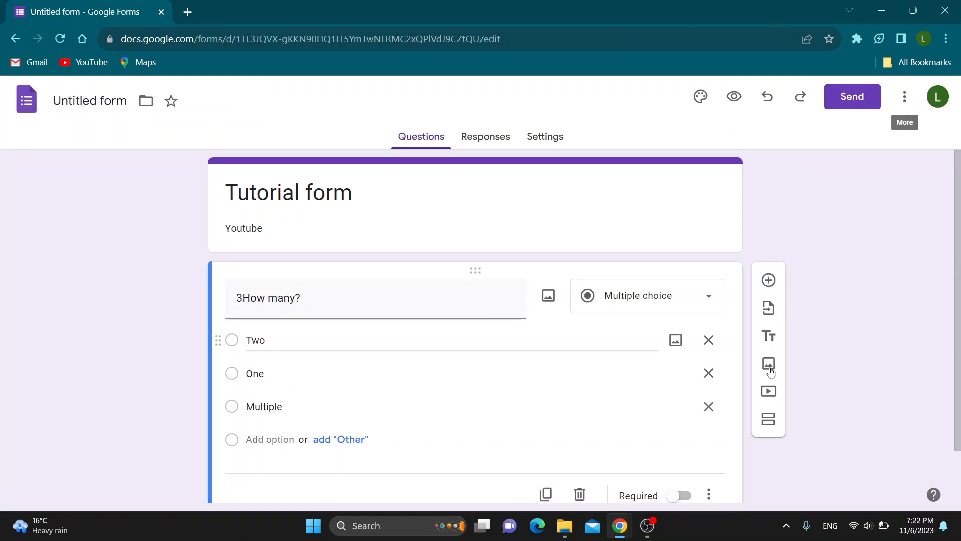
pyautogui.moveTo(901, 192)
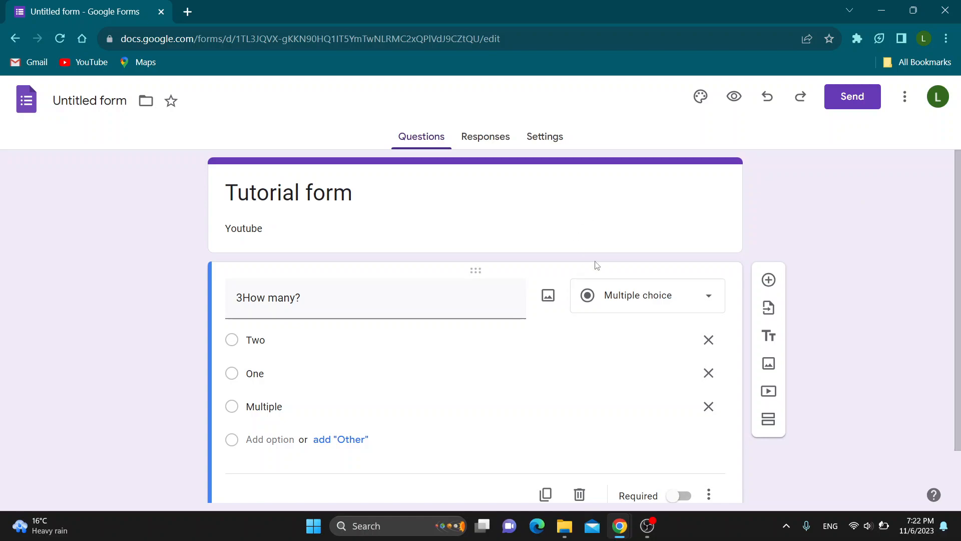
pyautogui.moveTo(616, 254)
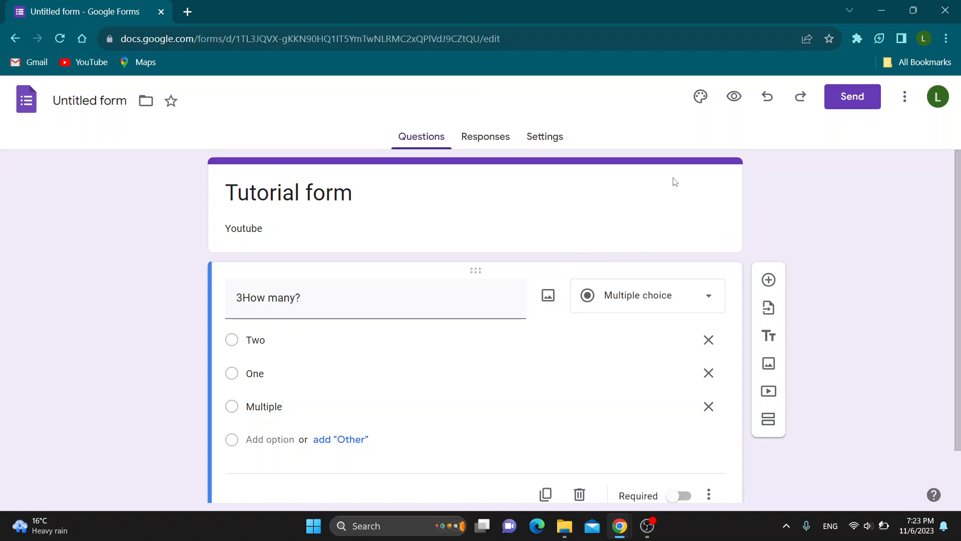
pyautogui.moveTo(878, 121)
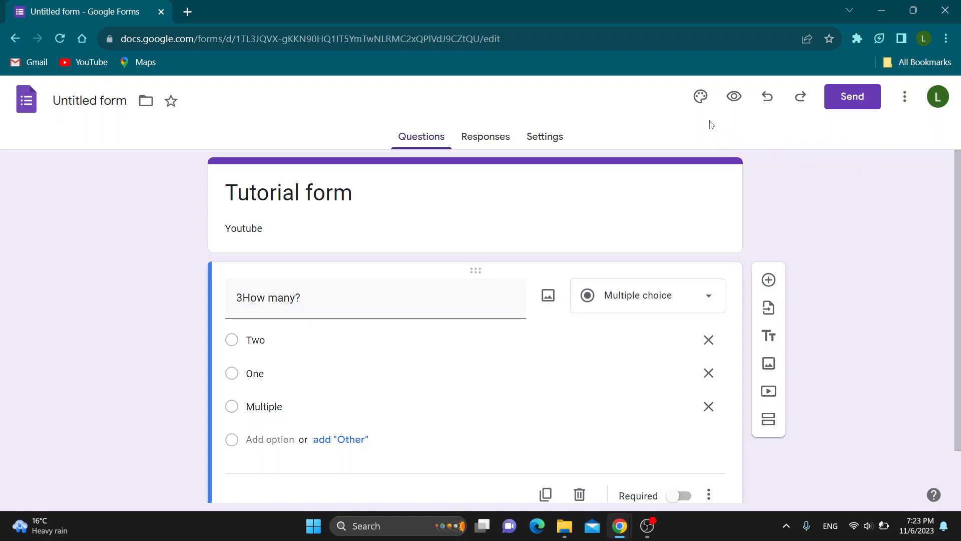
pyautogui.moveTo(701, 96)
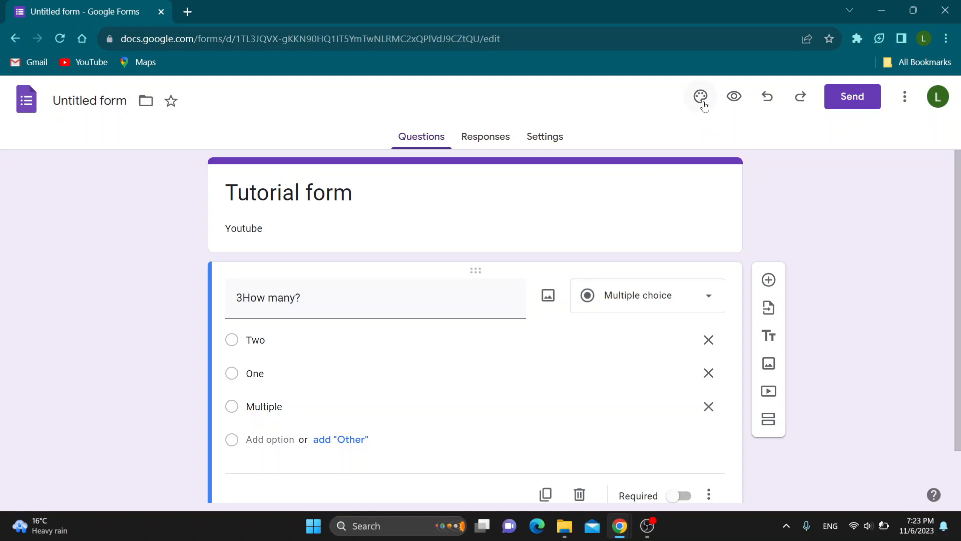
pyautogui.moveTo(700, 96)
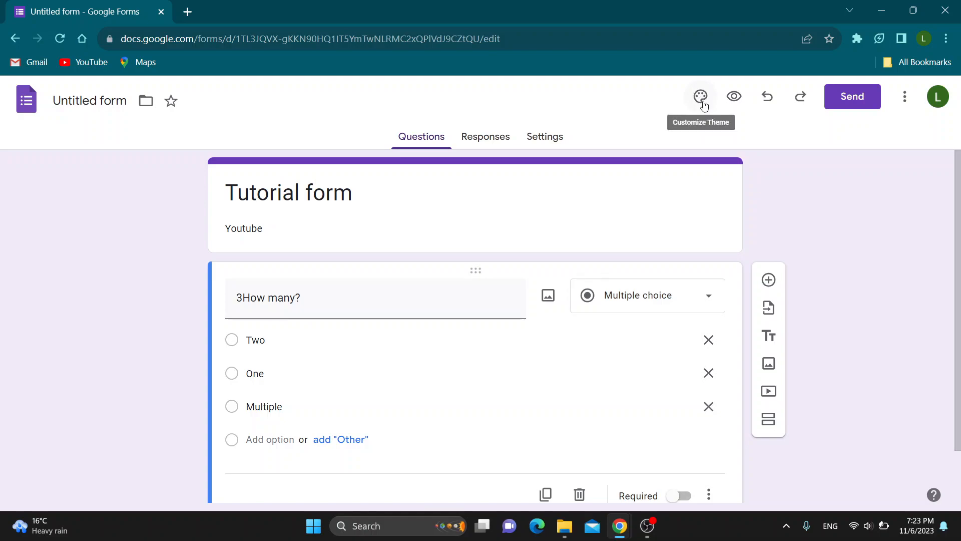
pyautogui.click(700, 96)
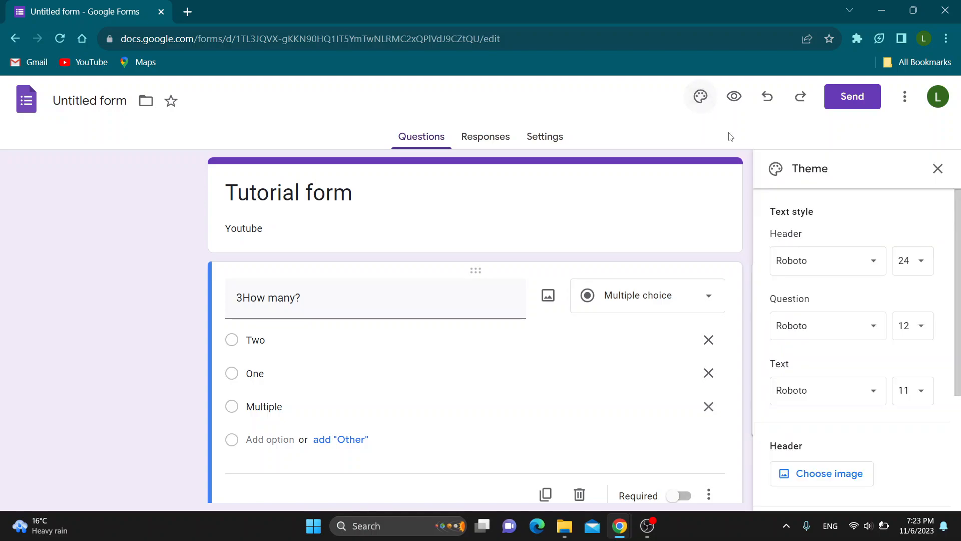
pyautogui.moveTo(814, 197)
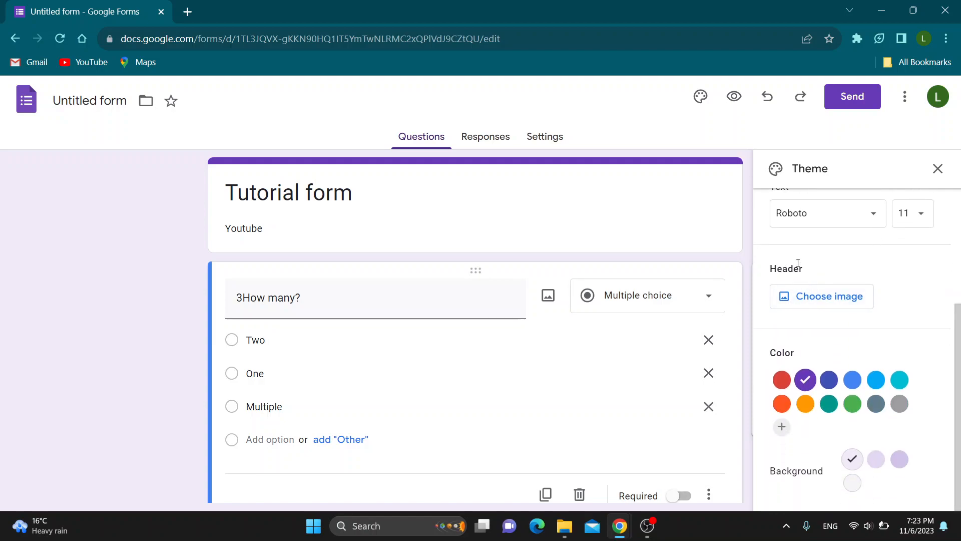
# Open the Select Header picker showing Work and School image categories
pyautogui.click(822, 295)
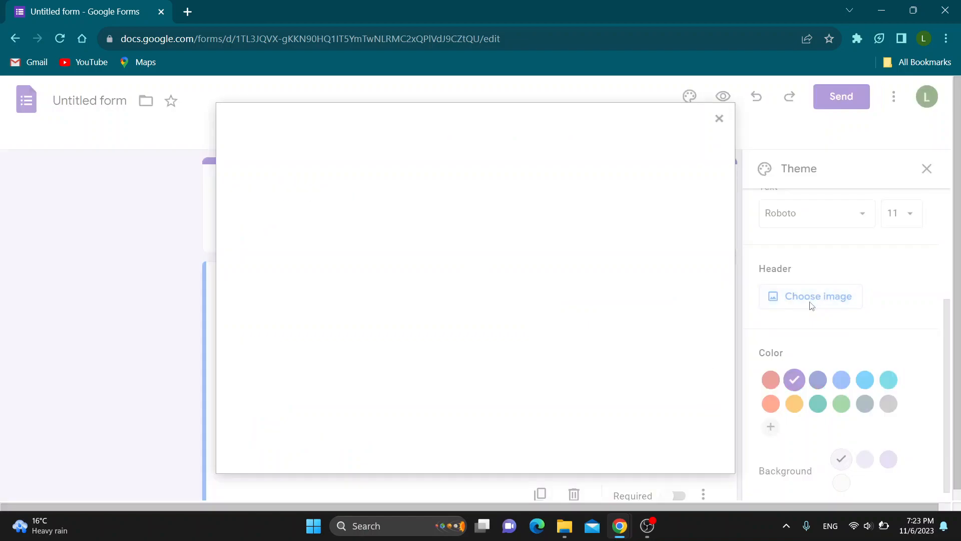
pyautogui.click(818, 296)
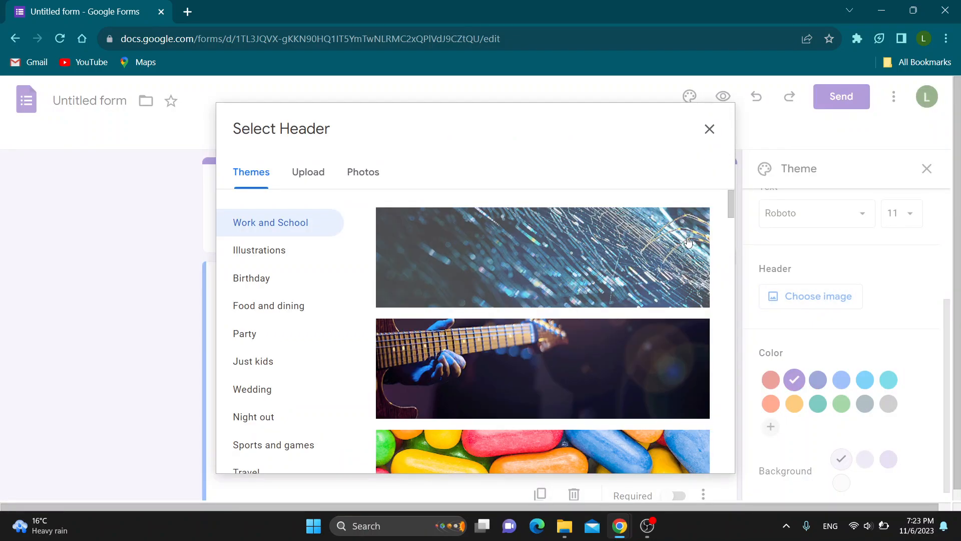
pyautogui.moveTo(477, 251)
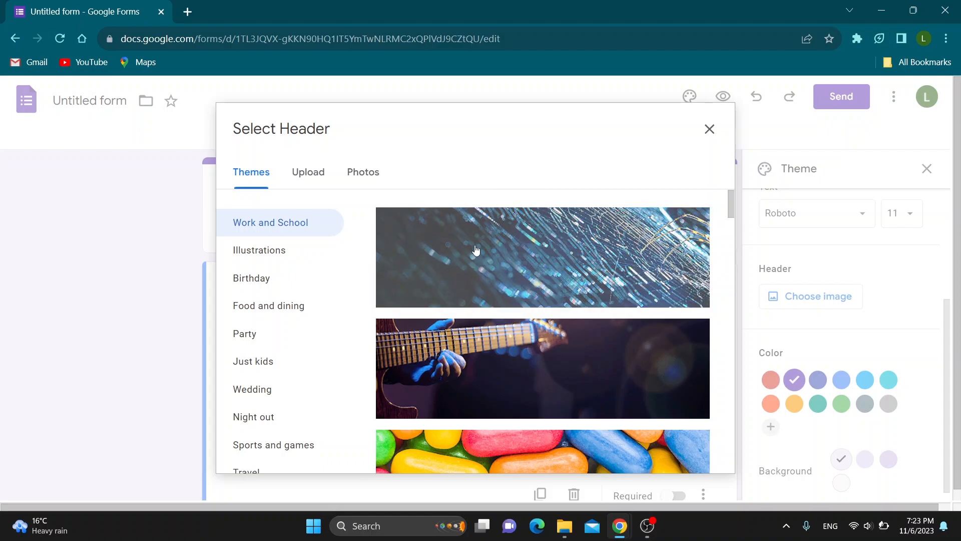
pyautogui.click(309, 173)
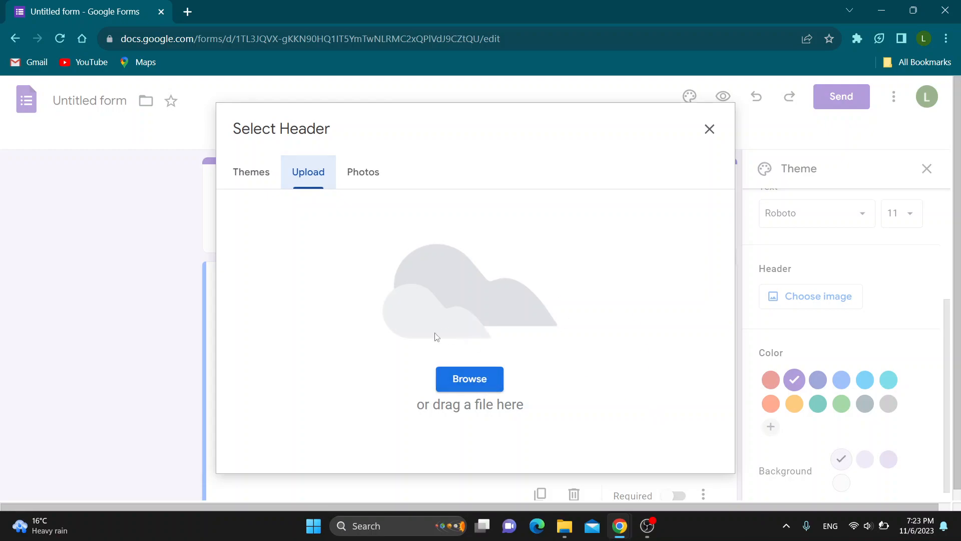
pyautogui.moveTo(413, 224)
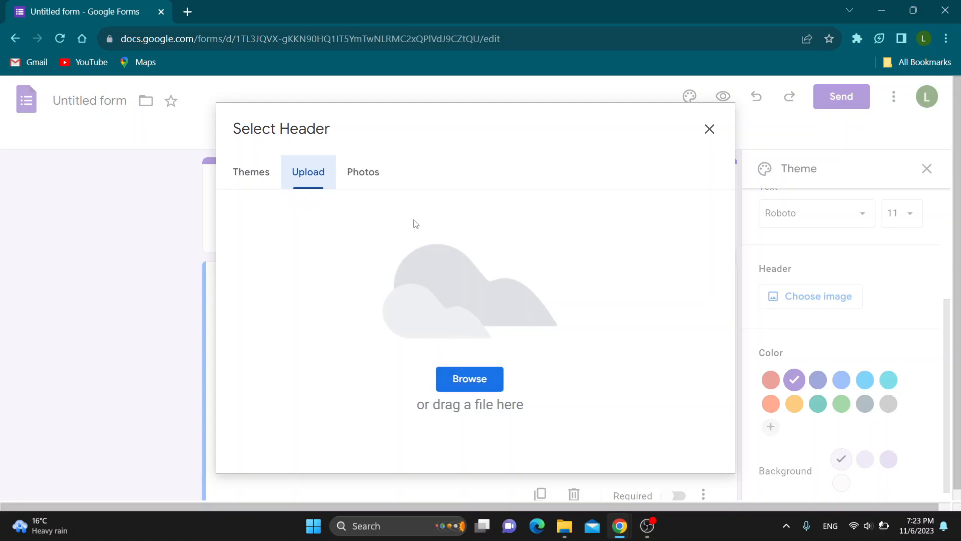
pyautogui.click(251, 172)
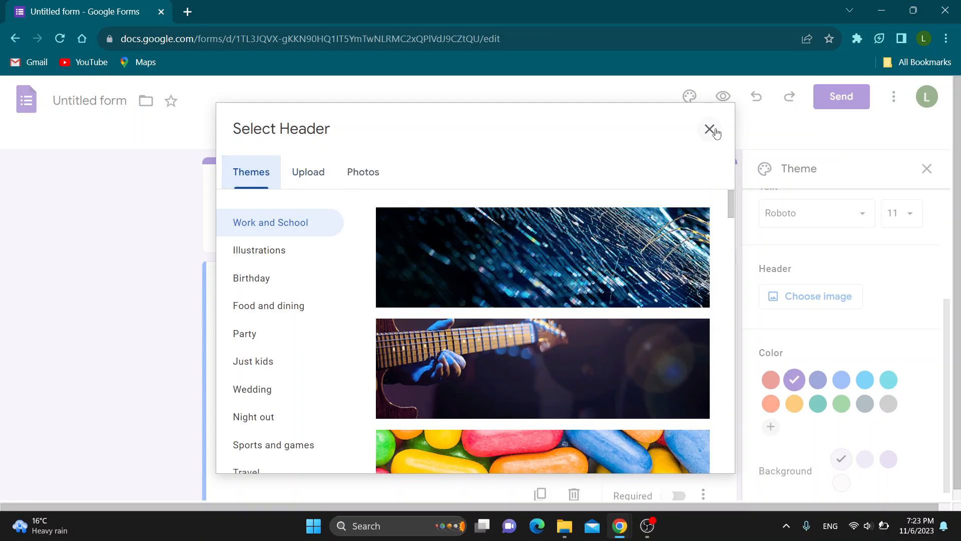
# Close the Select Header dialog and the Theme panel without applying an image
pyautogui.click(709, 130)
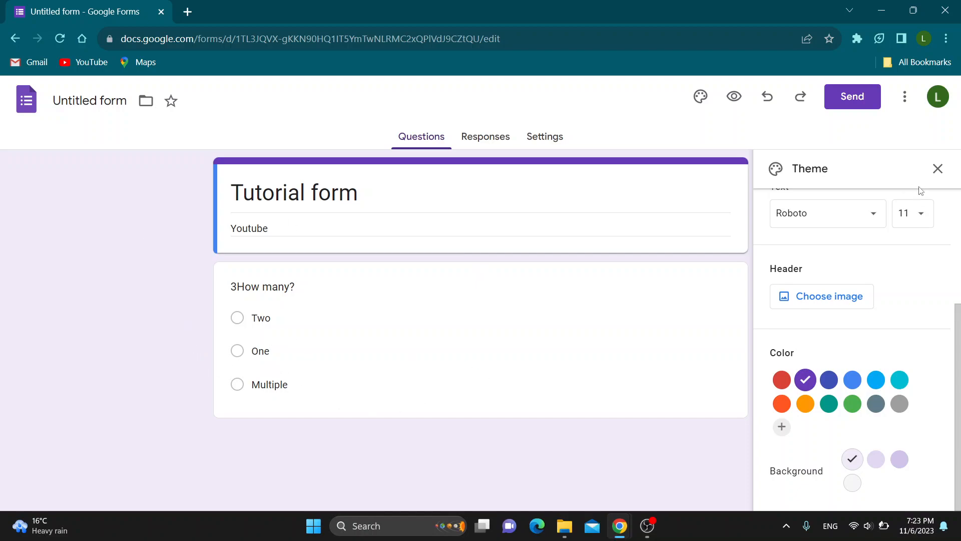
pyautogui.click(937, 168)
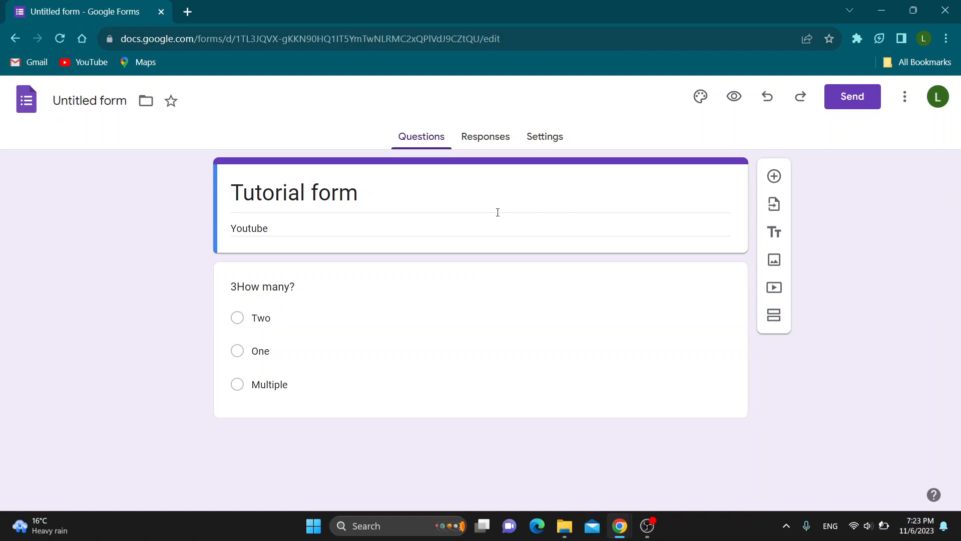